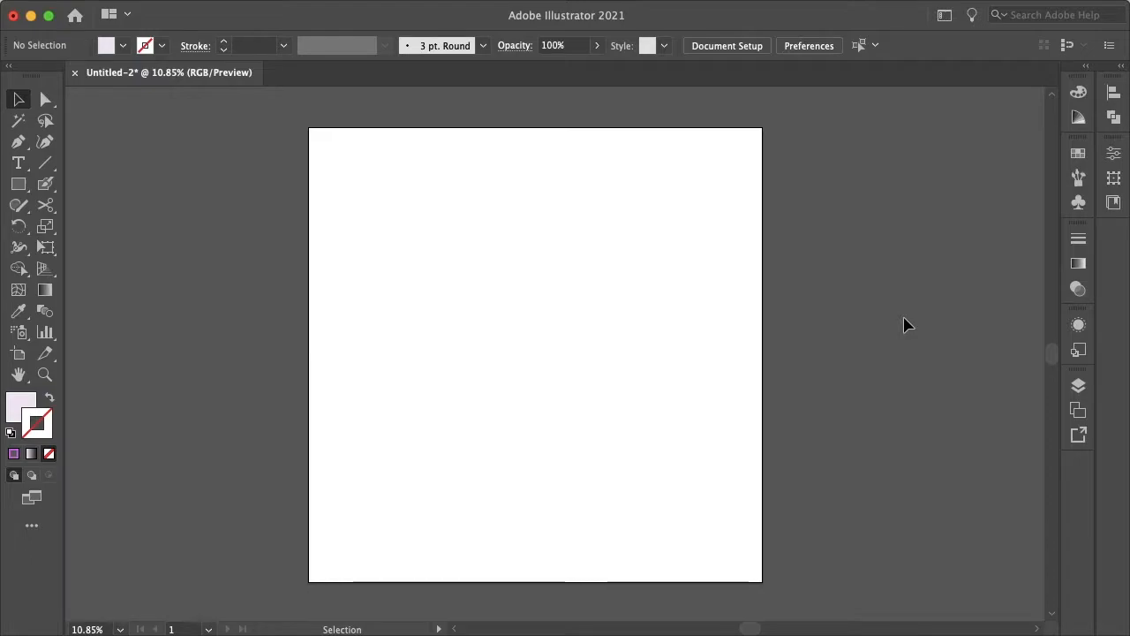
Show the hidden SALE and Brick layers in the Layers panel
left_click(1078, 385)
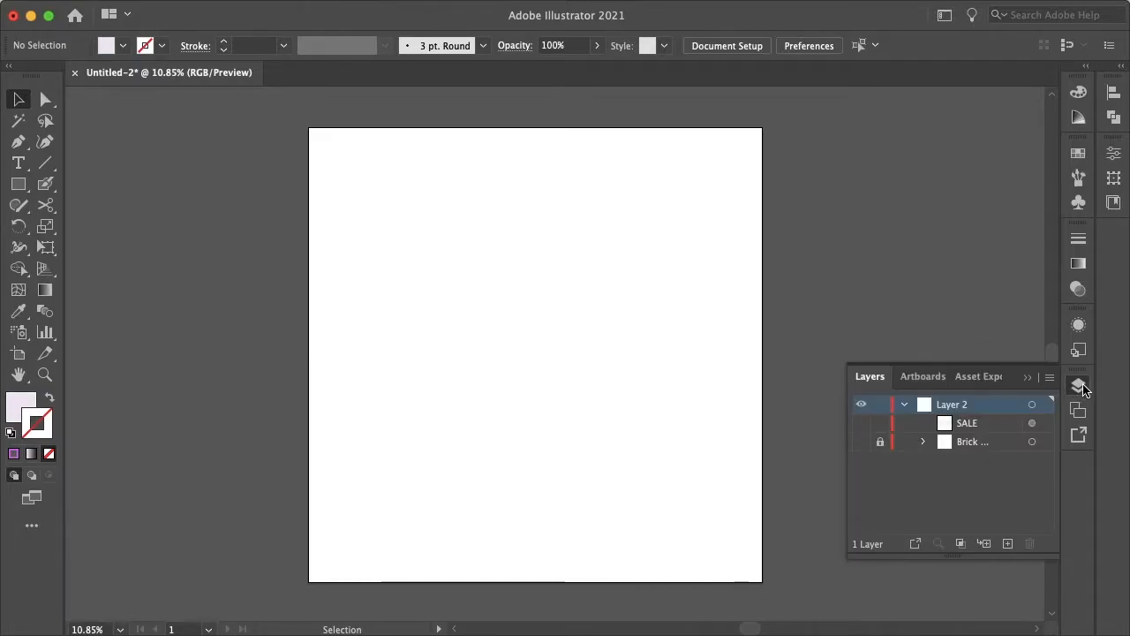
left_click(860, 442)
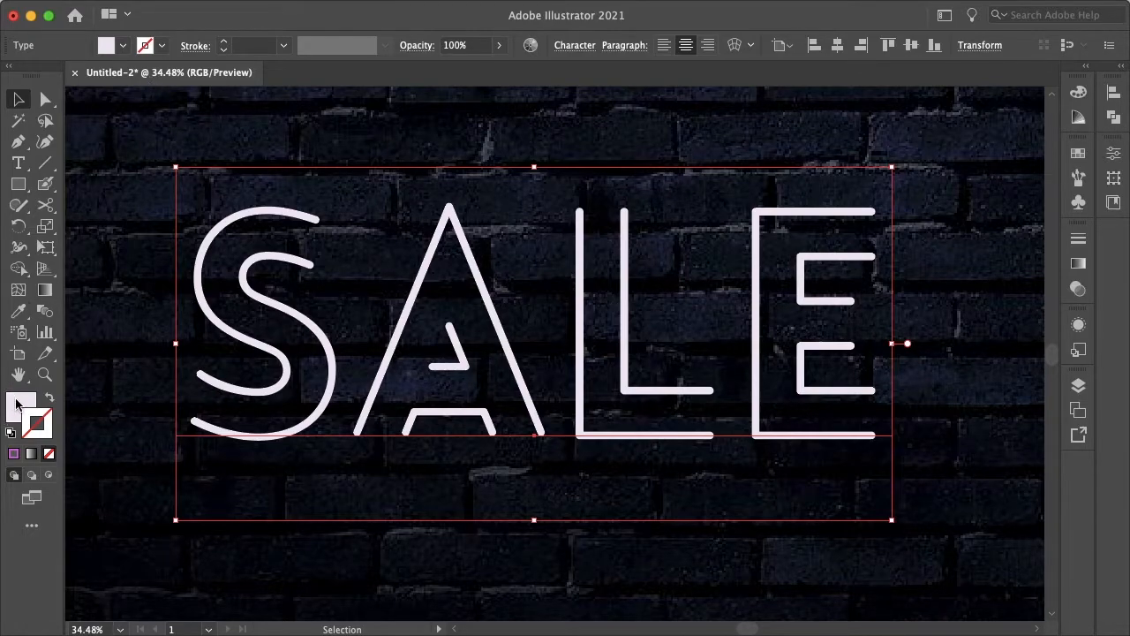
Fill the SALE lettering with pink-purple D375E0 and add a 4 pt purple stroke
double_click(21, 404)
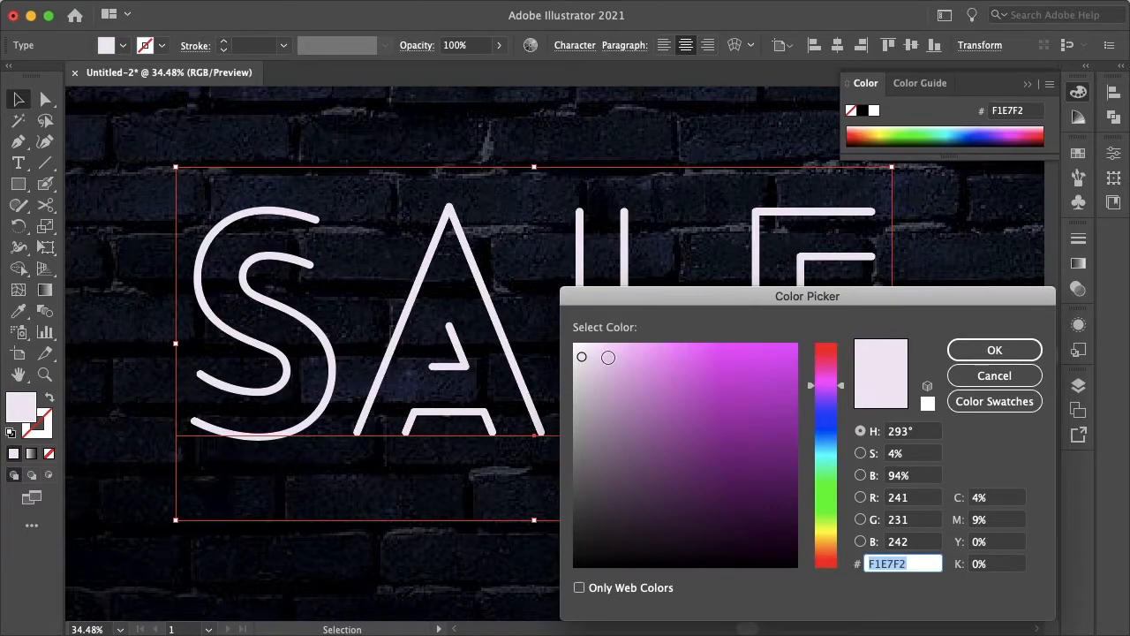
left_click(604, 351)
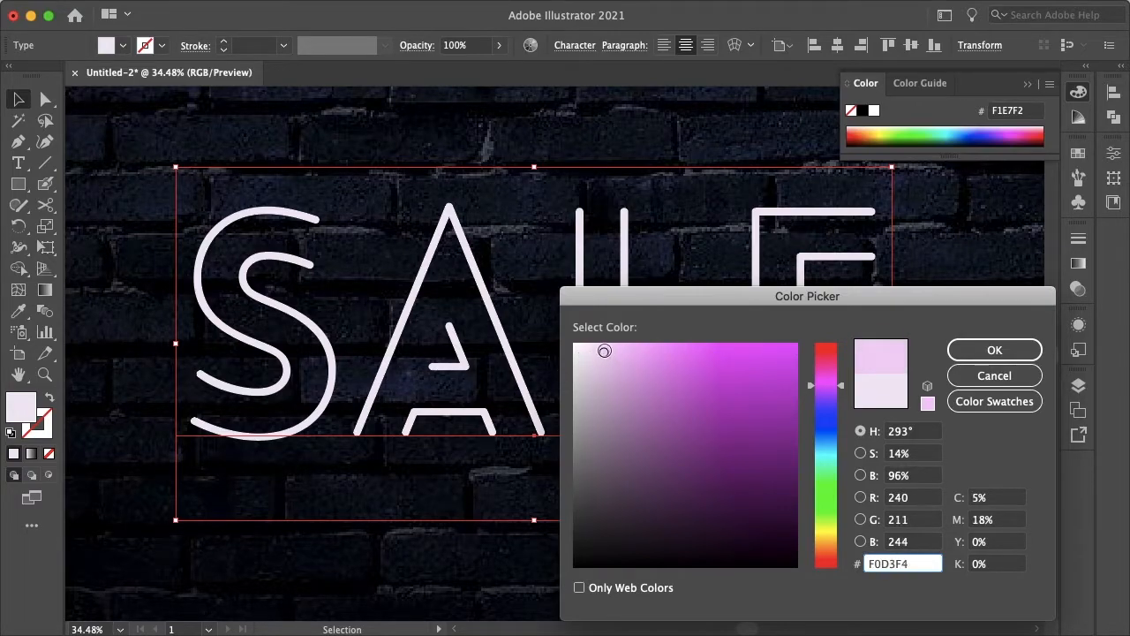
left_click(994, 350)
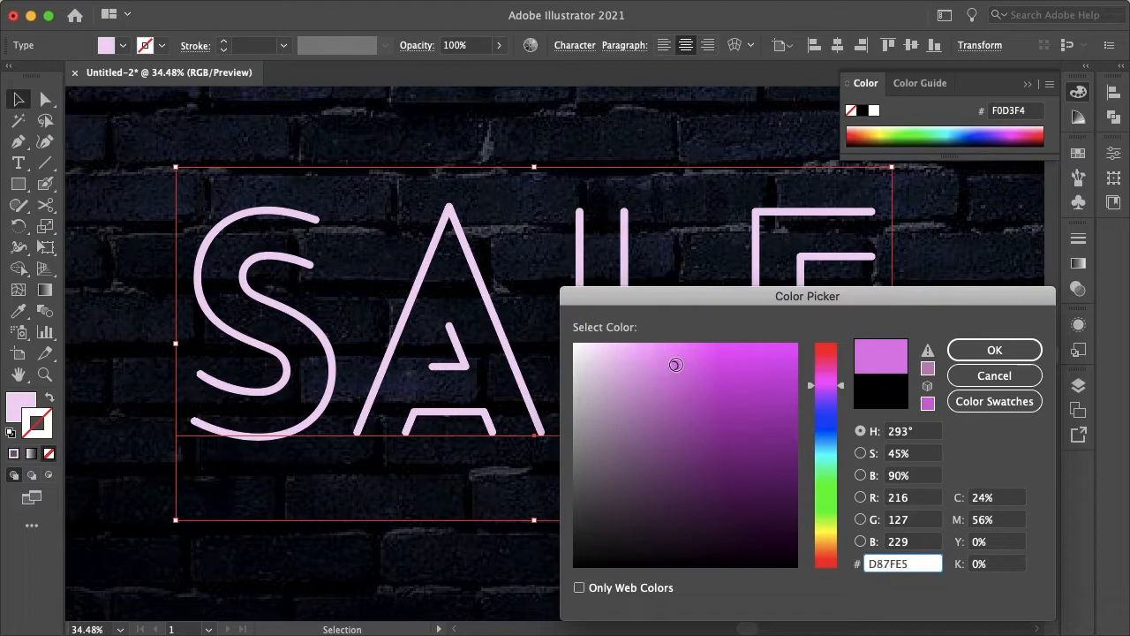
left_click(682, 369)
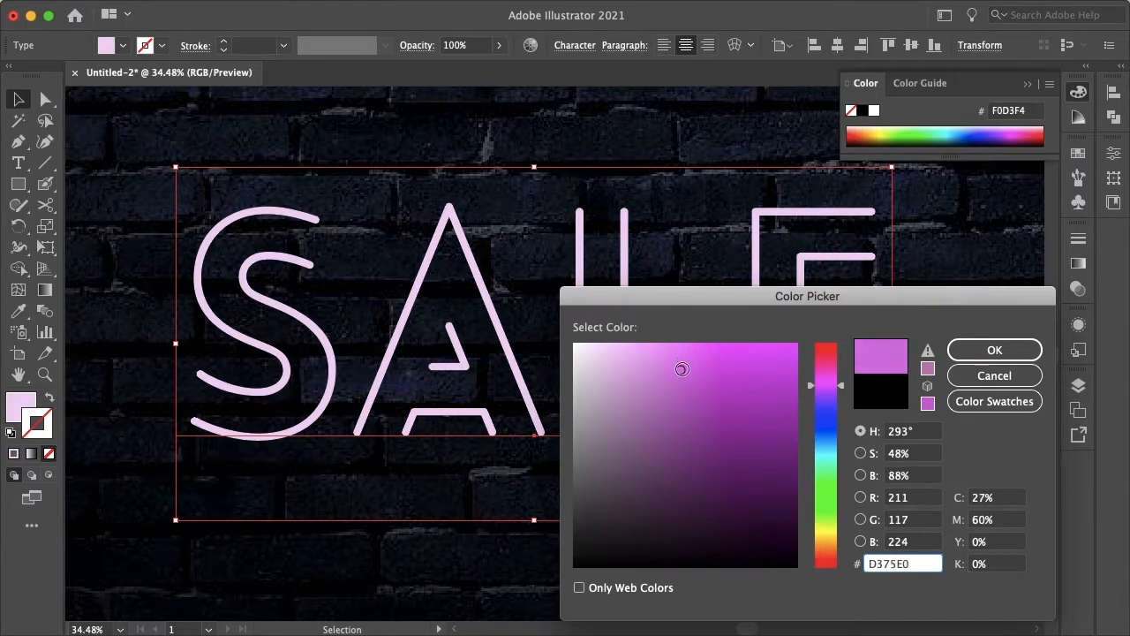
left_click(993, 349)
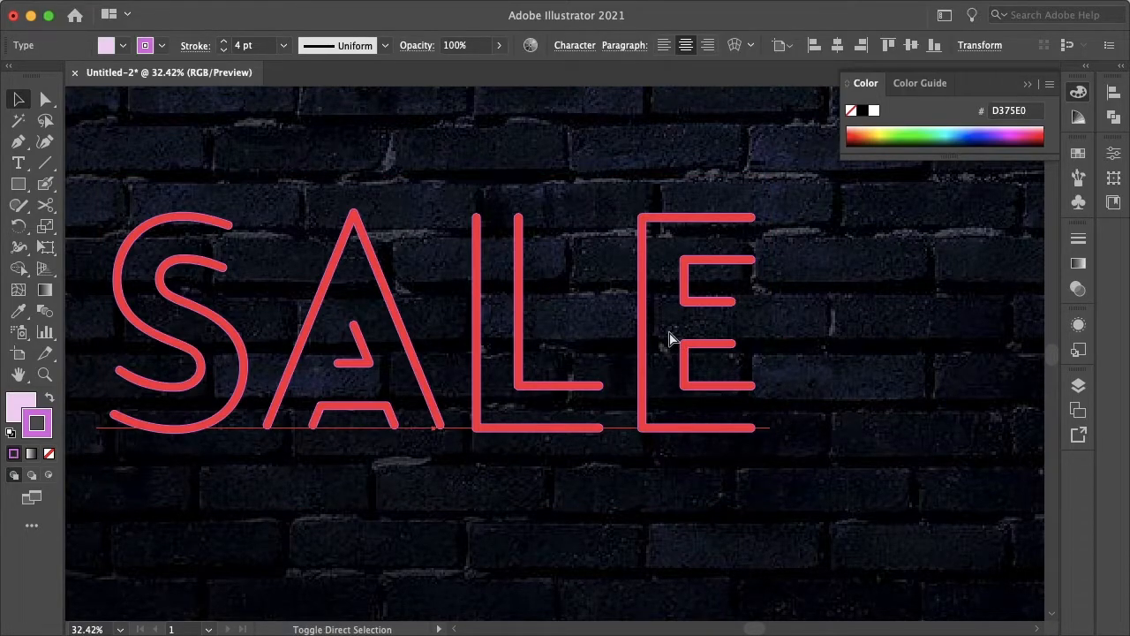
Give the selected SALE copy a 13 pt AD478F purple stroke
left_click(1077, 385)
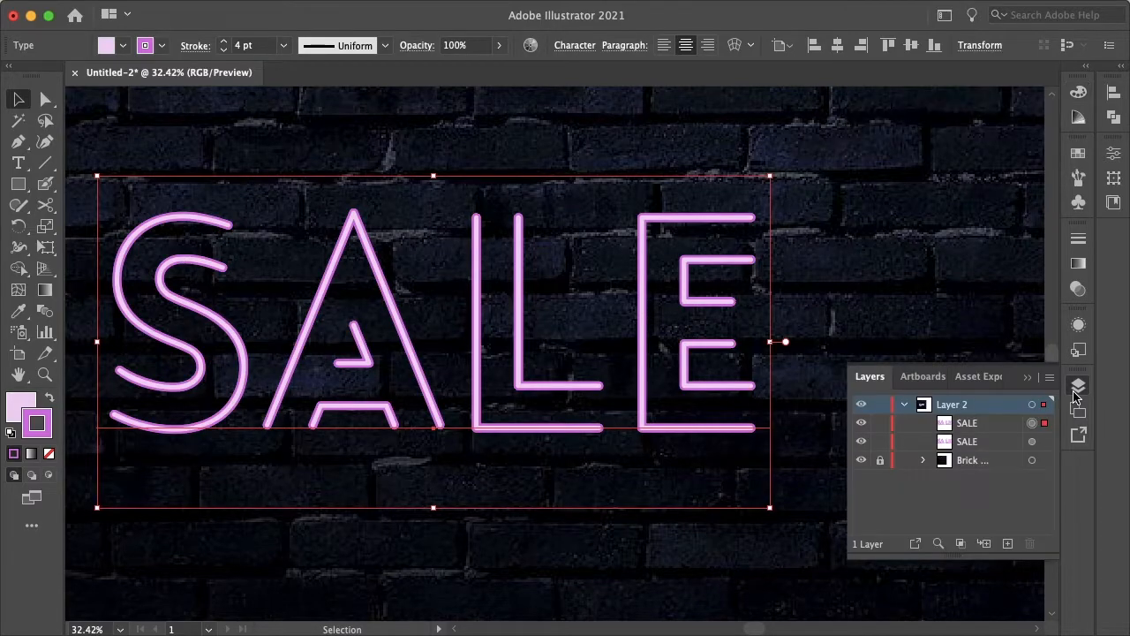
mouse_move(1067, 450)
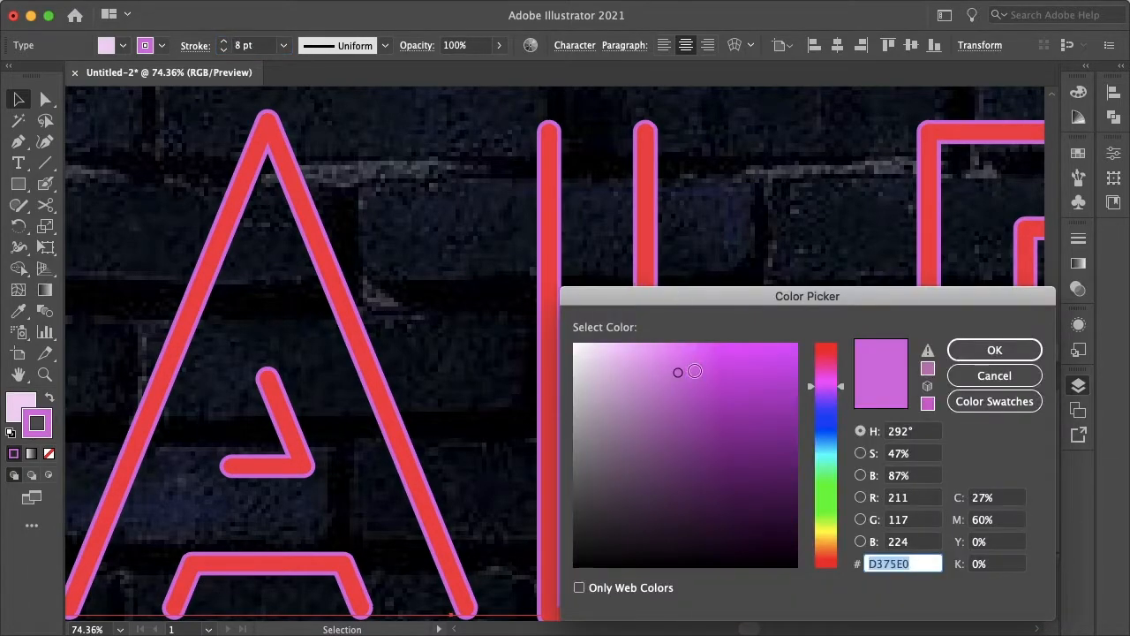
left_click(715, 398)
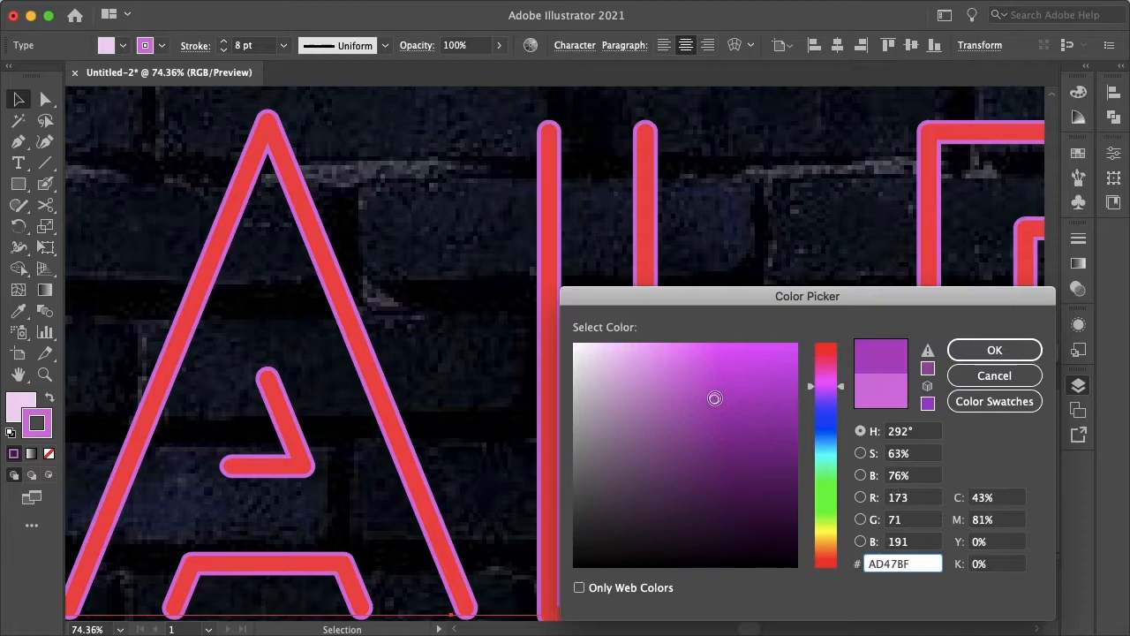
left_click(994, 349)
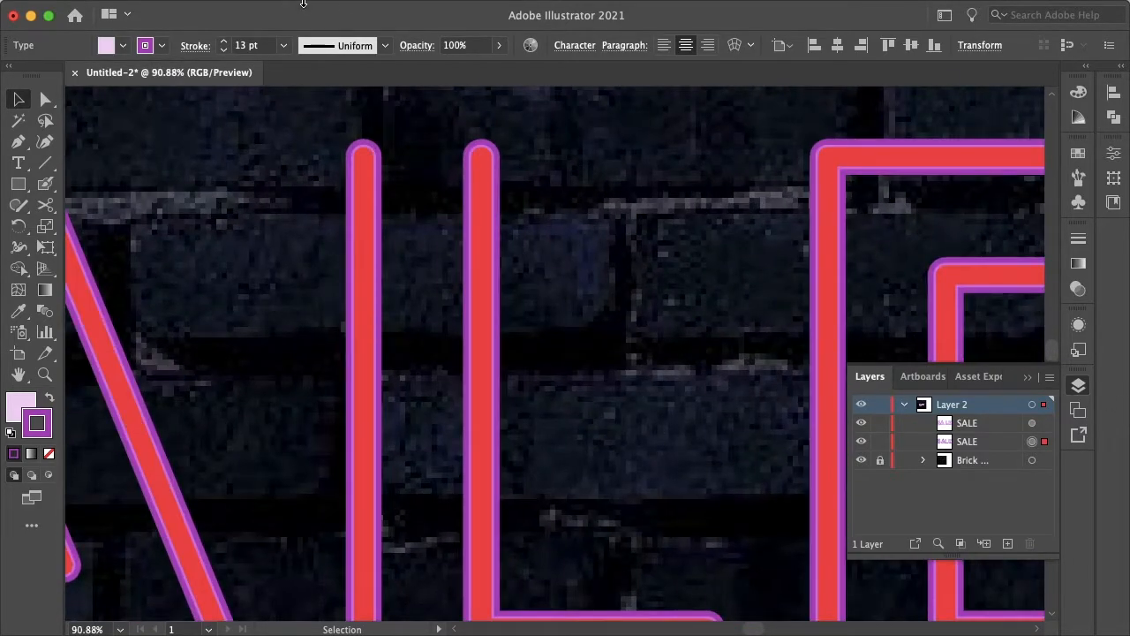
Apply an 8-pixel Gaussian Blur to the thick-stroked SALE copy
left_click(366, 9)
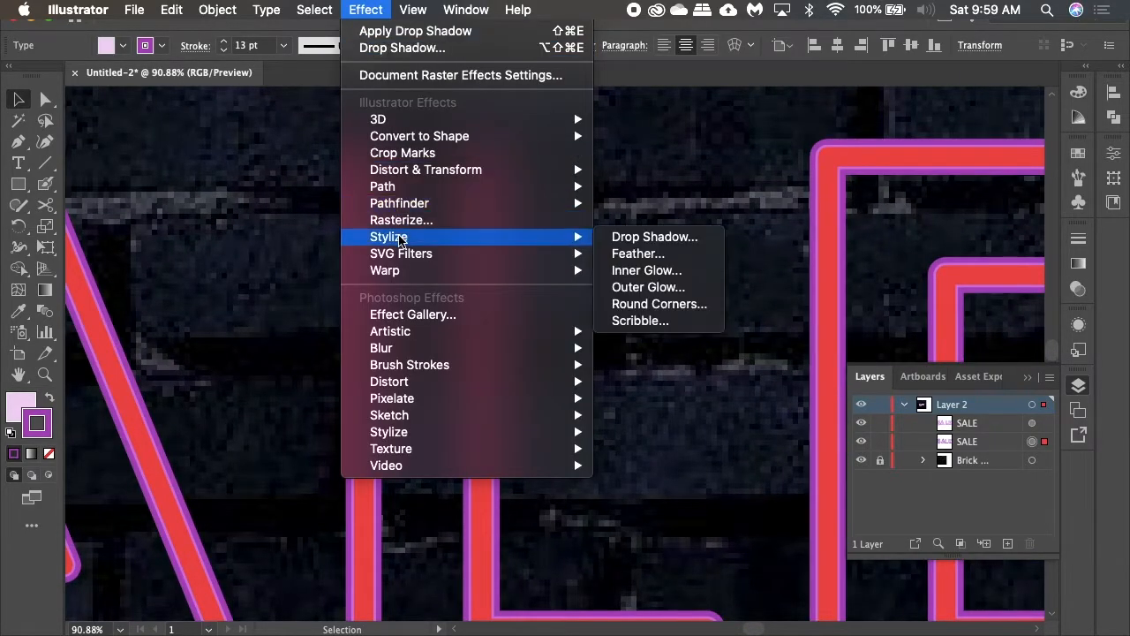
mouse_move(381, 347)
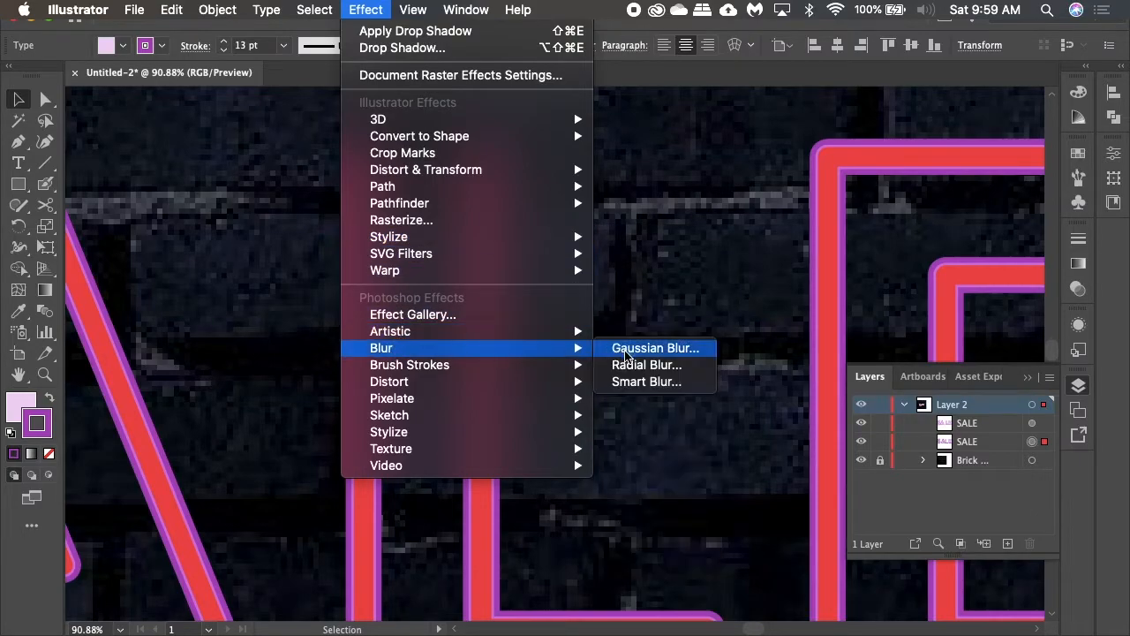
left_click(655, 347)
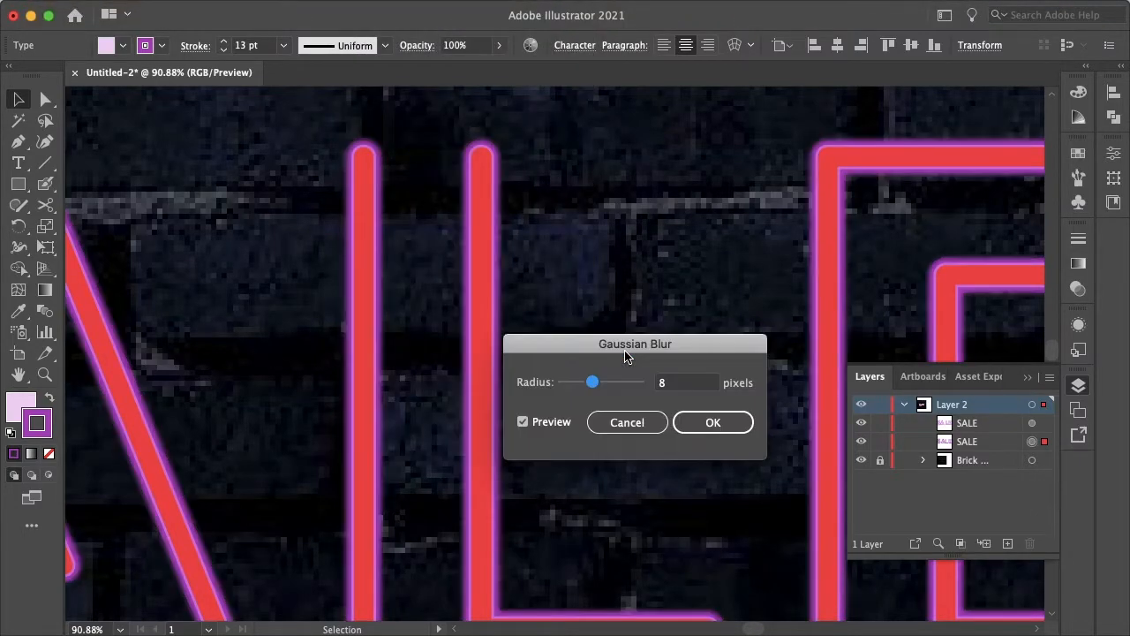
left_click(687, 382)
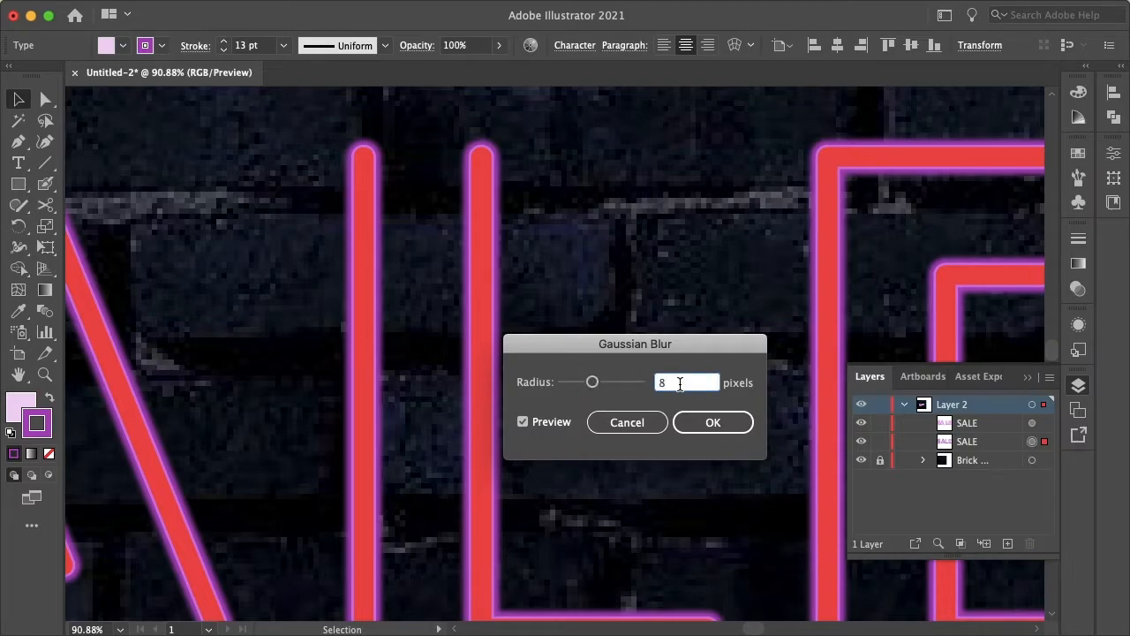
triple_click(662, 382)
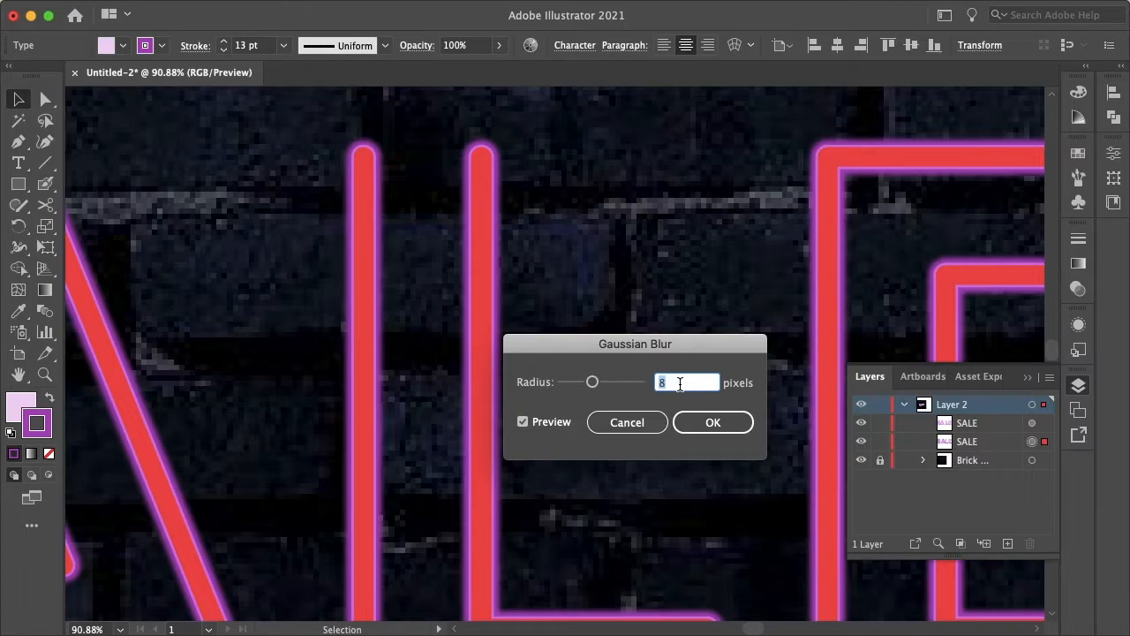
left_click(598, 382)
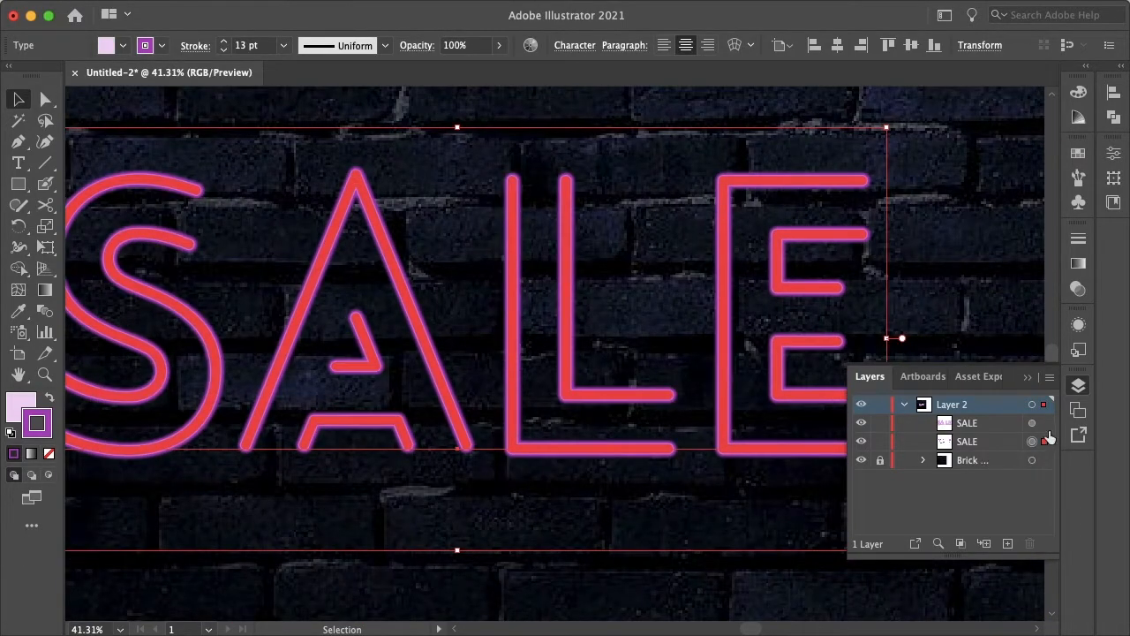
Select the bottom SALE copy and set its Gaussian Blur radius to 125 pixels
left_click(1044, 441)
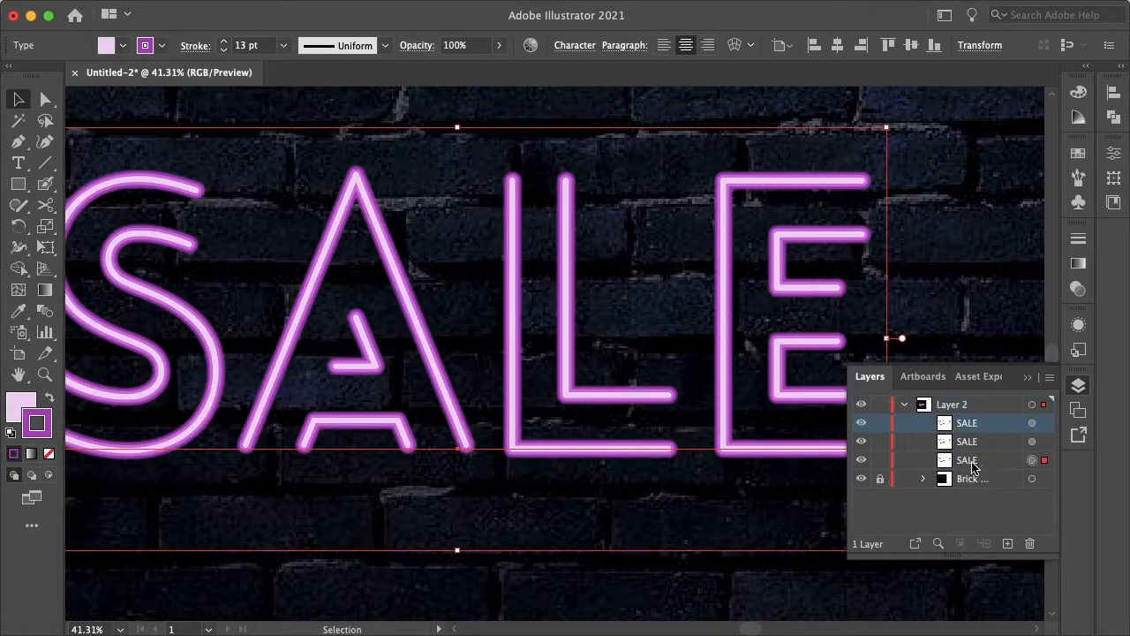
left_click(1078, 286)
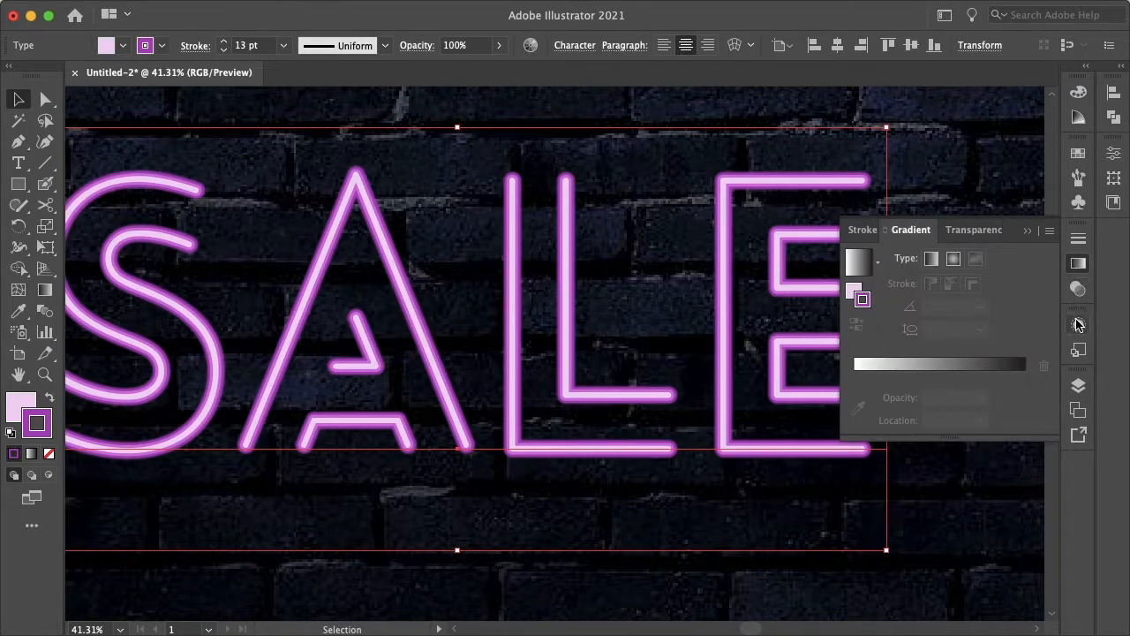
left_click(1078, 324)
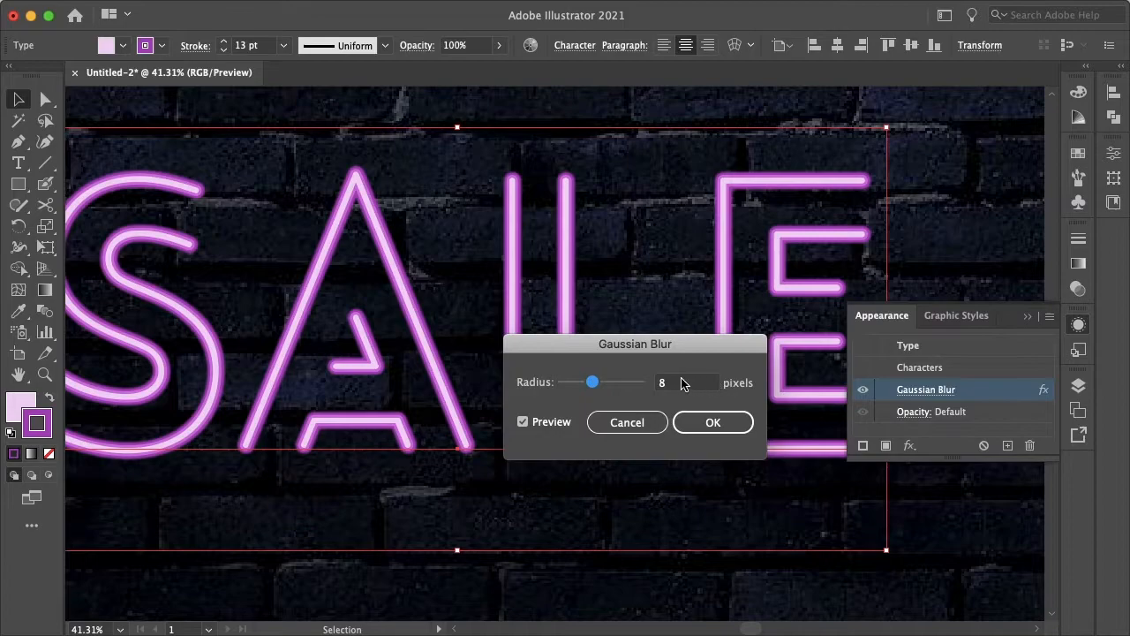
left_click(687, 382)
type("1")
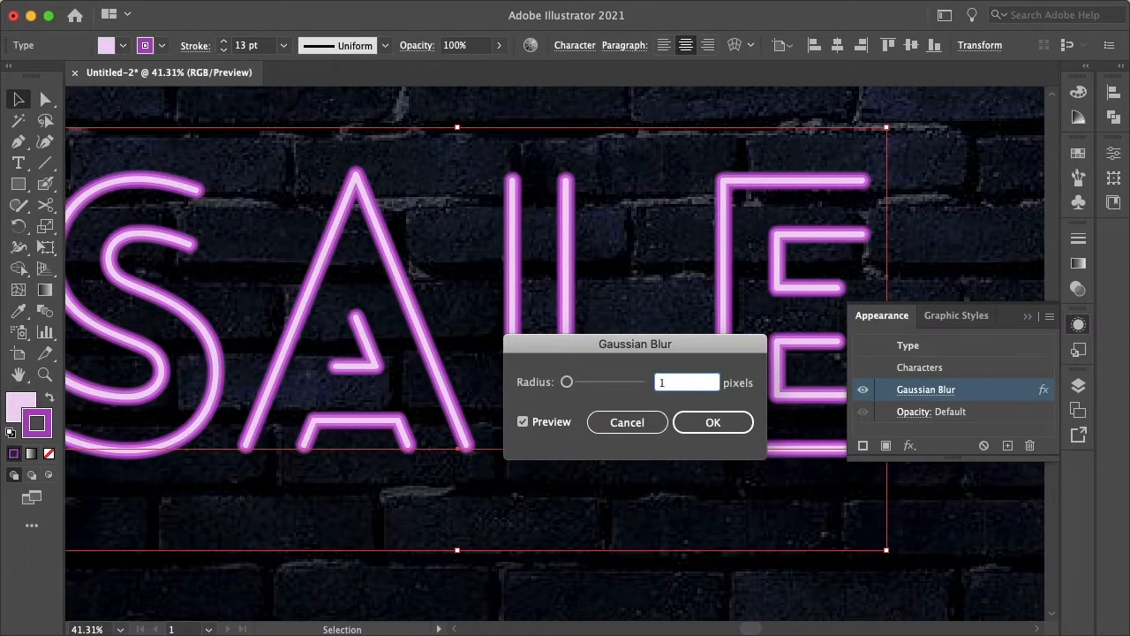
left_click_drag(567, 381, 633, 381)
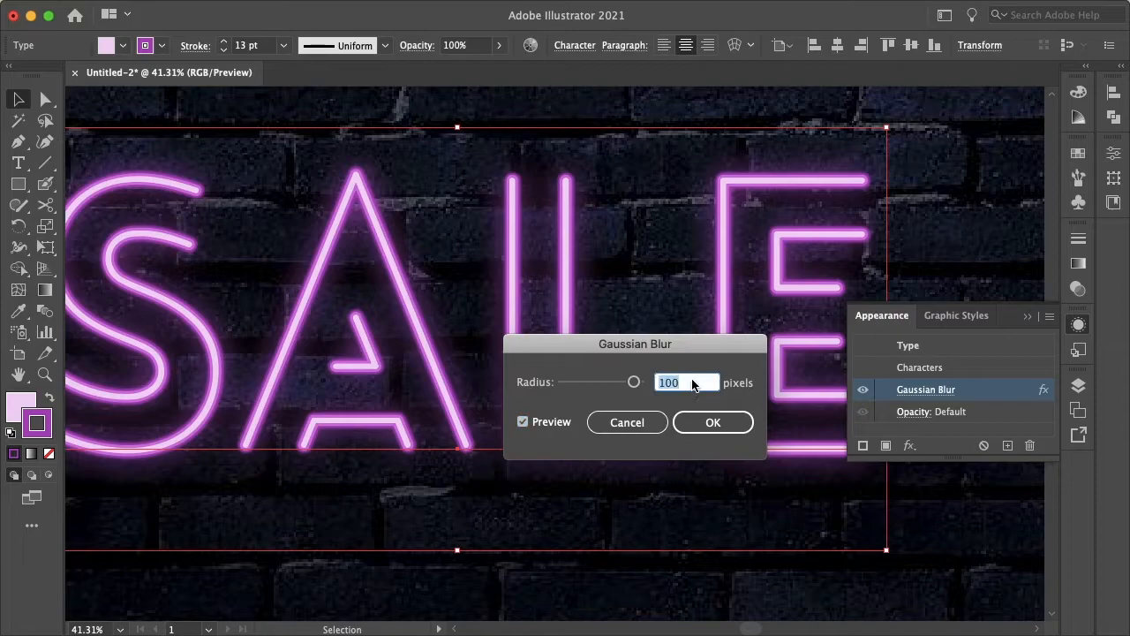
type("150")
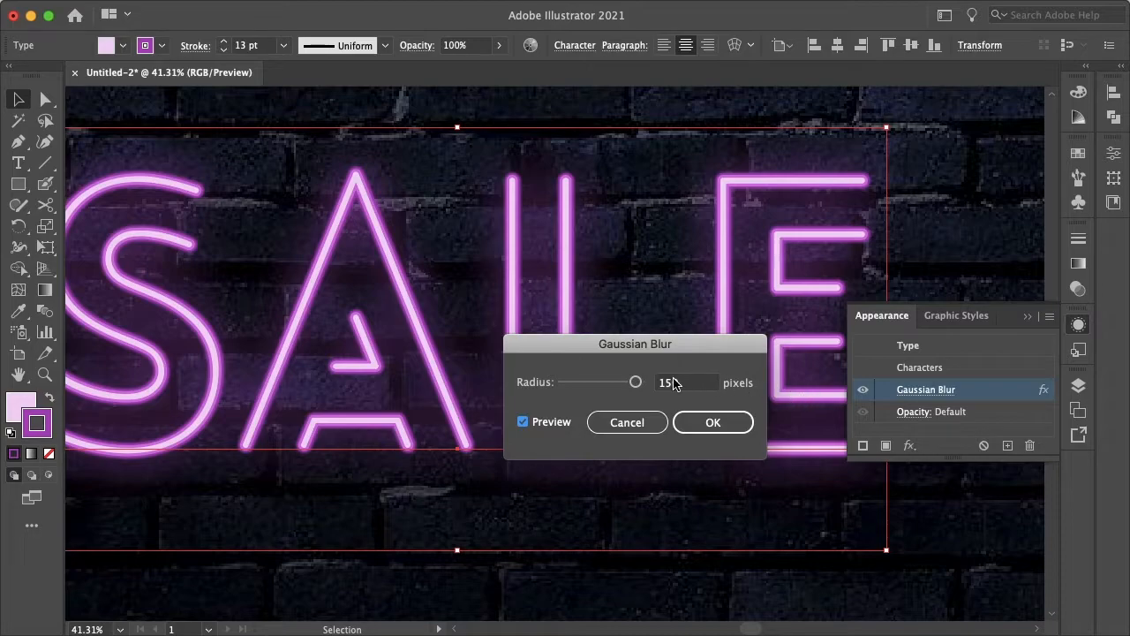
type("125")
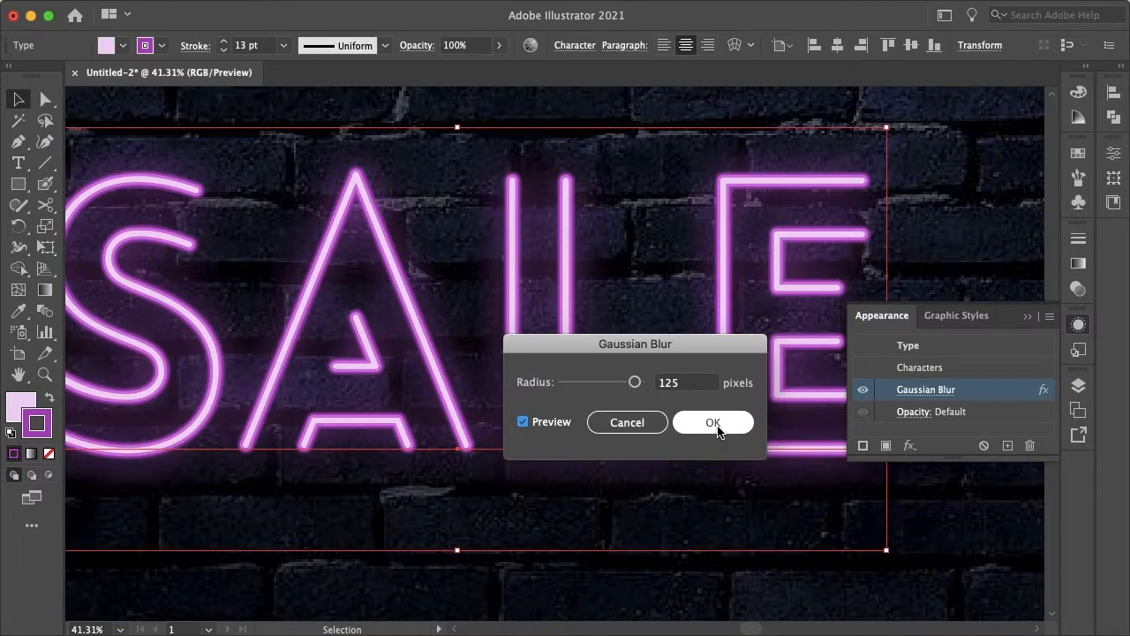
left_click(712, 422)
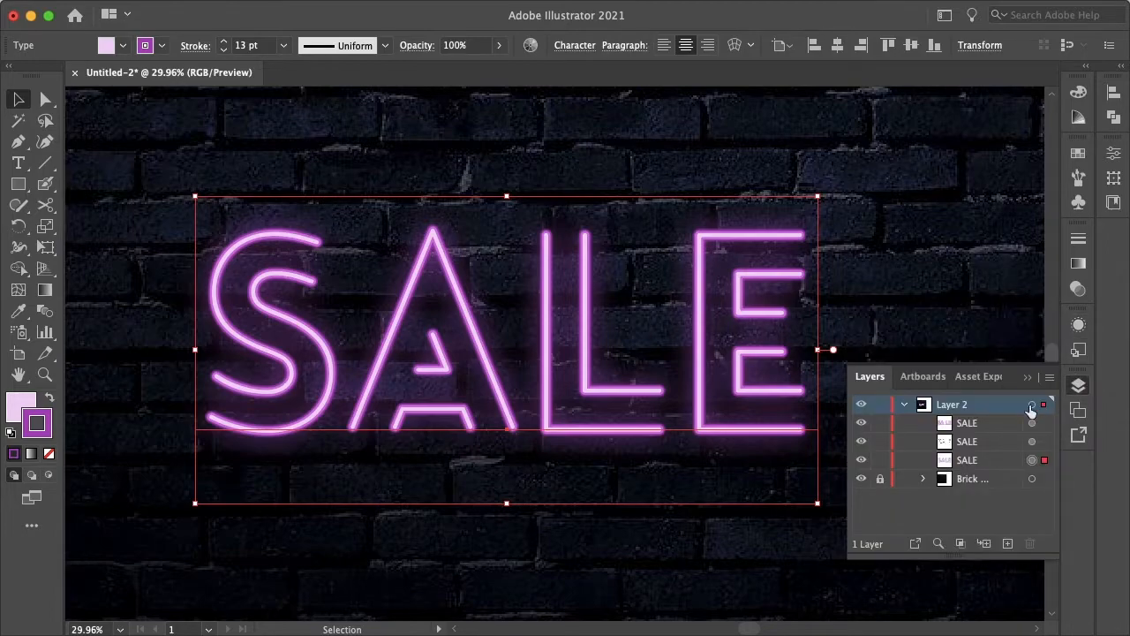
Rename the SALE sublayers Top, Darker and Darkest
double_click(966, 422)
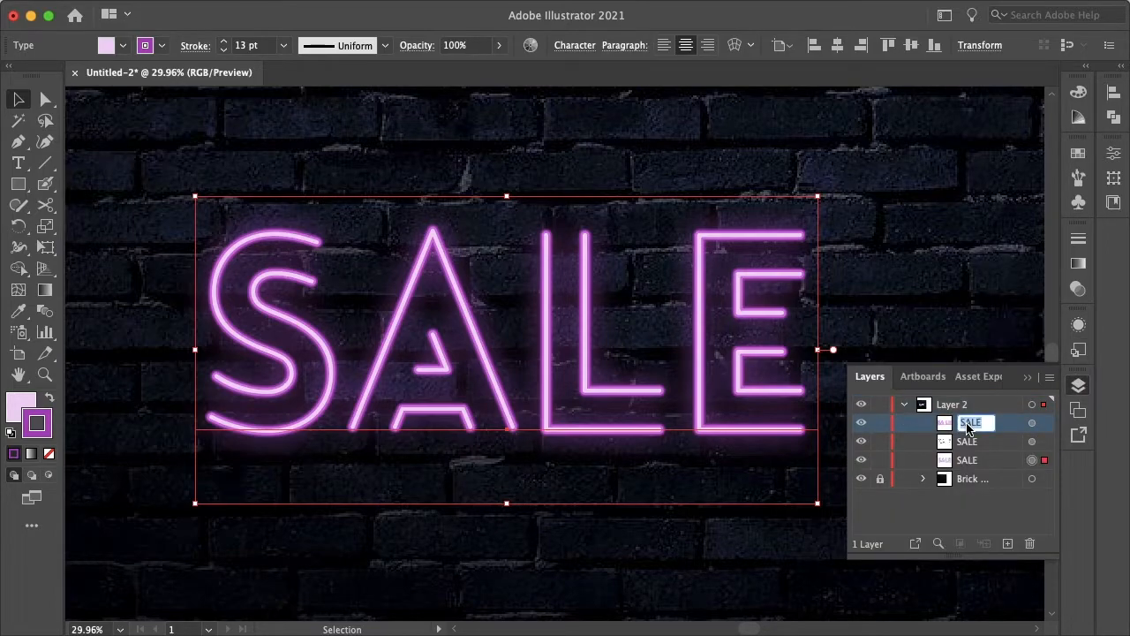
type("Top")
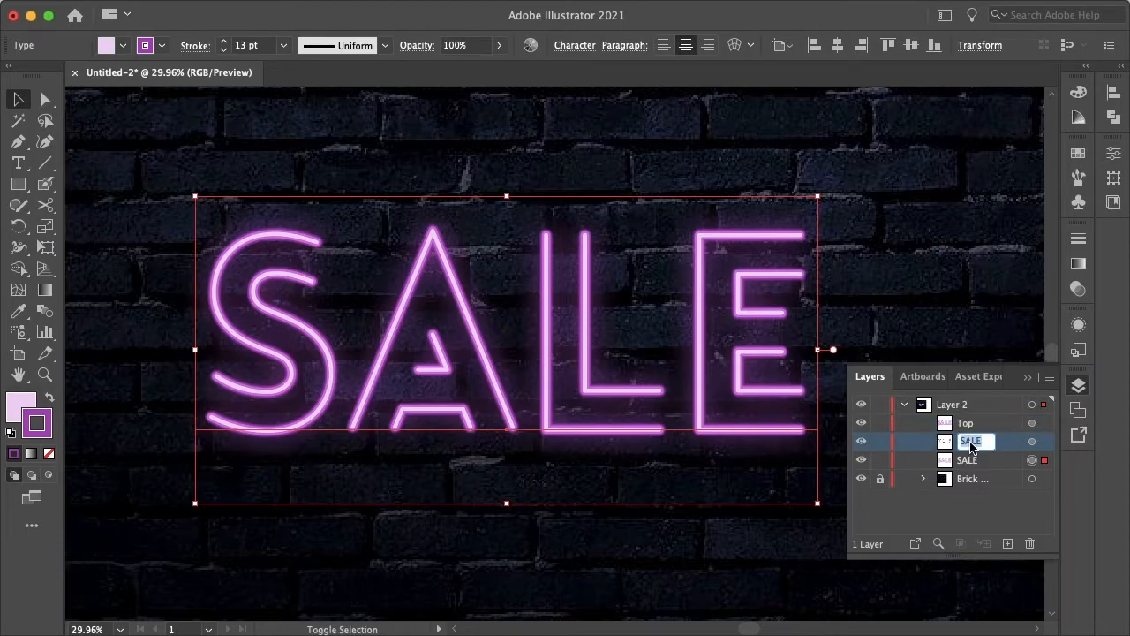
type("Darker")
left_click(975, 459)
type("Darkest")
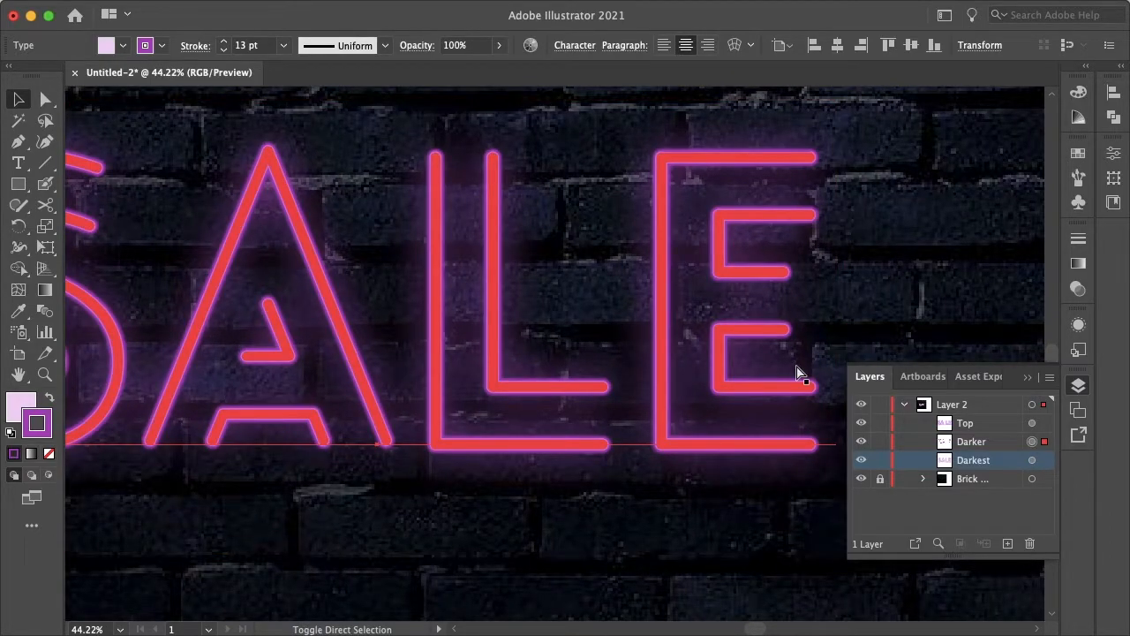
mouse_move(989, 437)
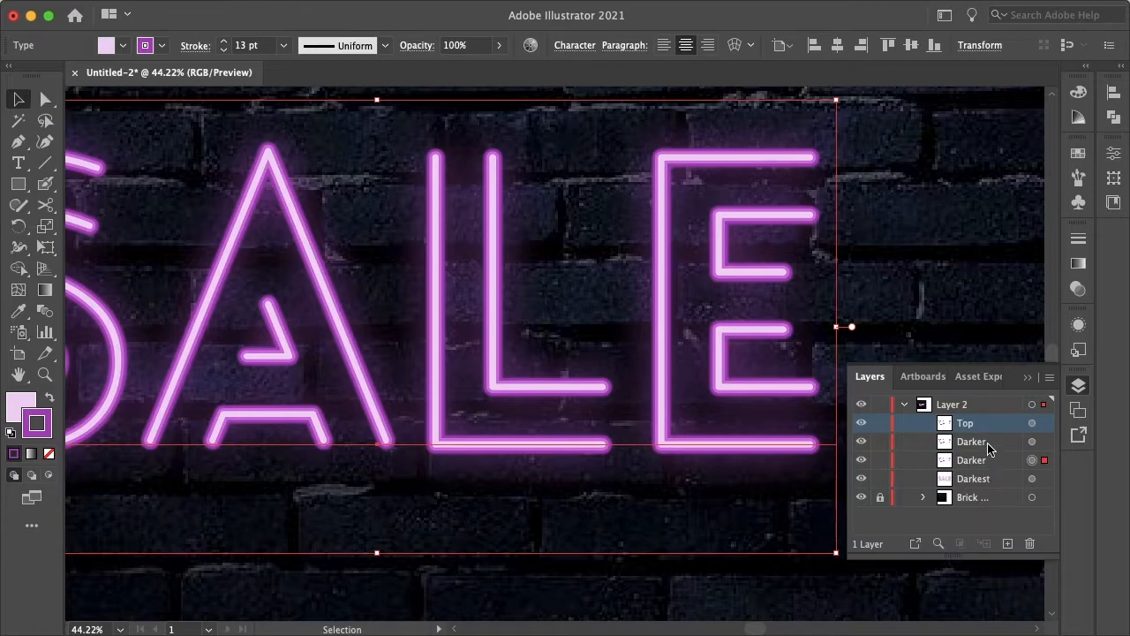
Rename the second Darker copy to Shadow
left_click(971, 441)
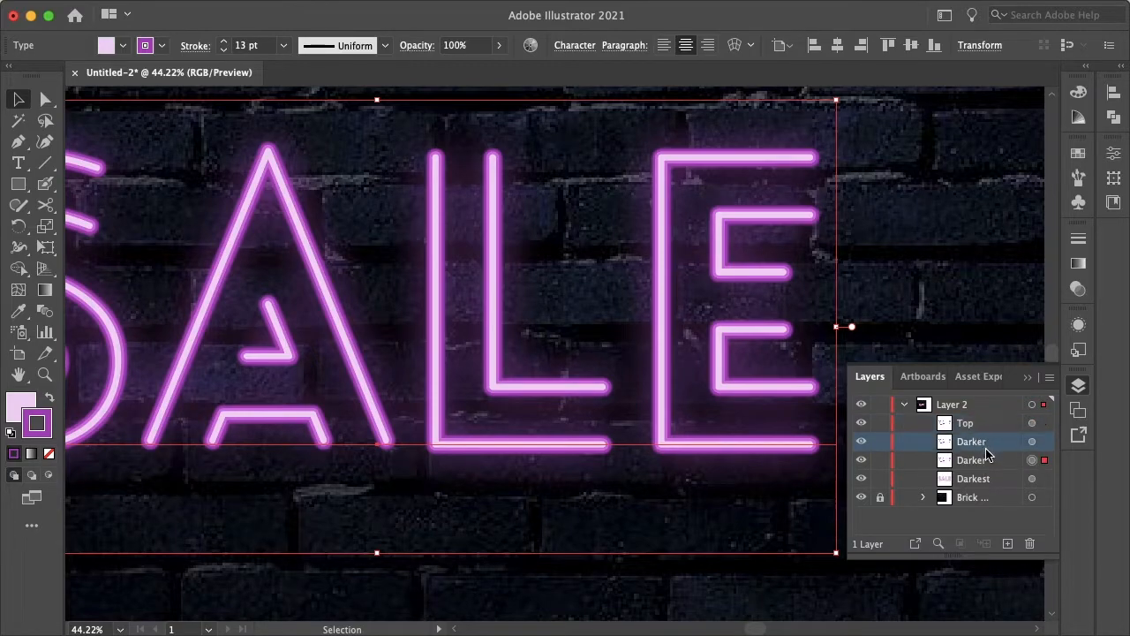
double_click(975, 459)
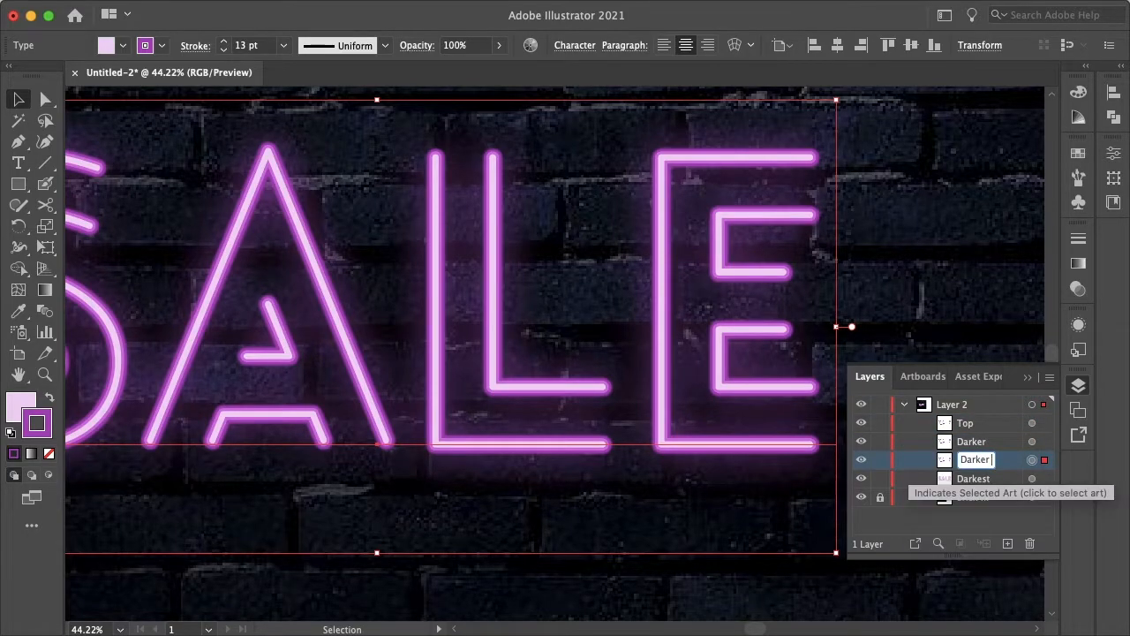
type("Shadow")
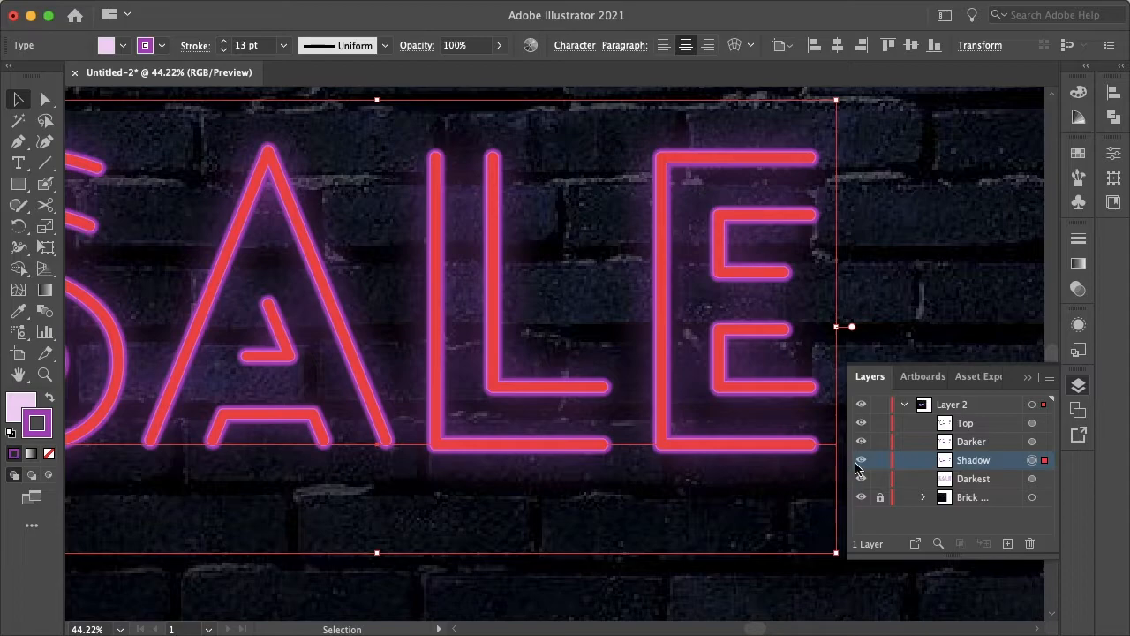
Add a Multiply drop shadow with 50% opacity, 20 px offsets and 5 px blur
left_click(366, 10)
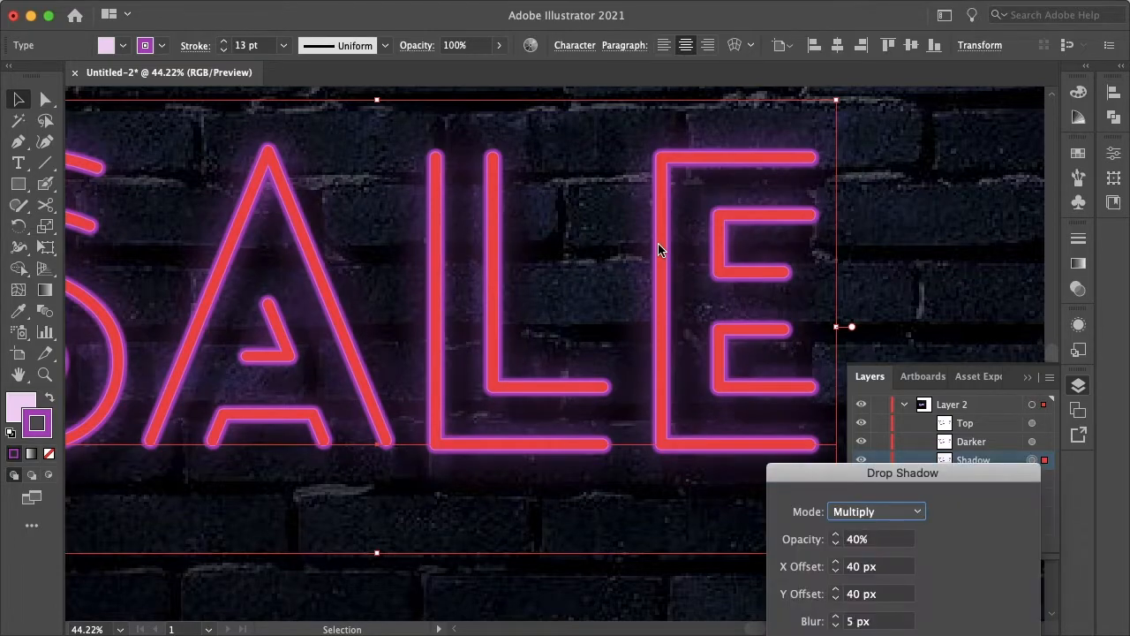
mouse_move(869, 477)
type("20")
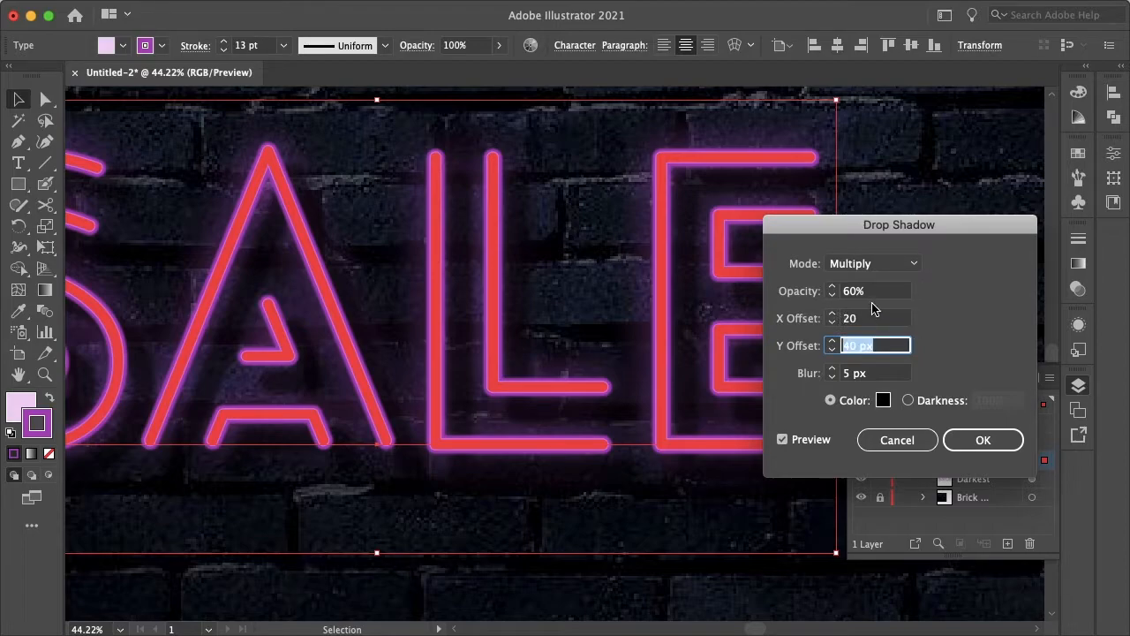
key("Tab")
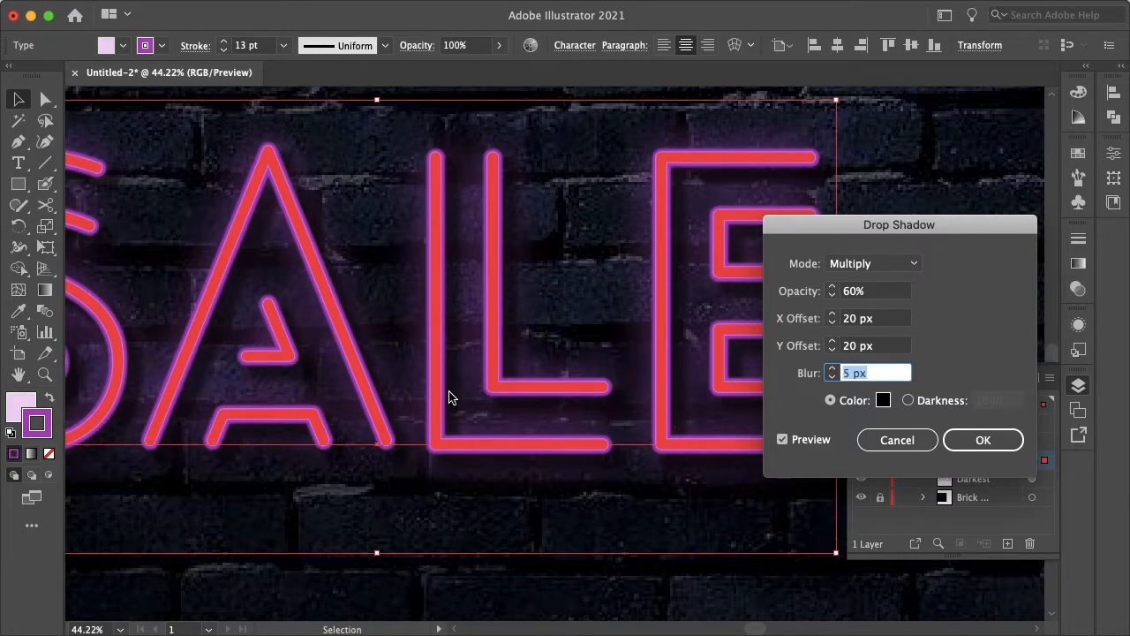
left_click(869, 290)
type("50")
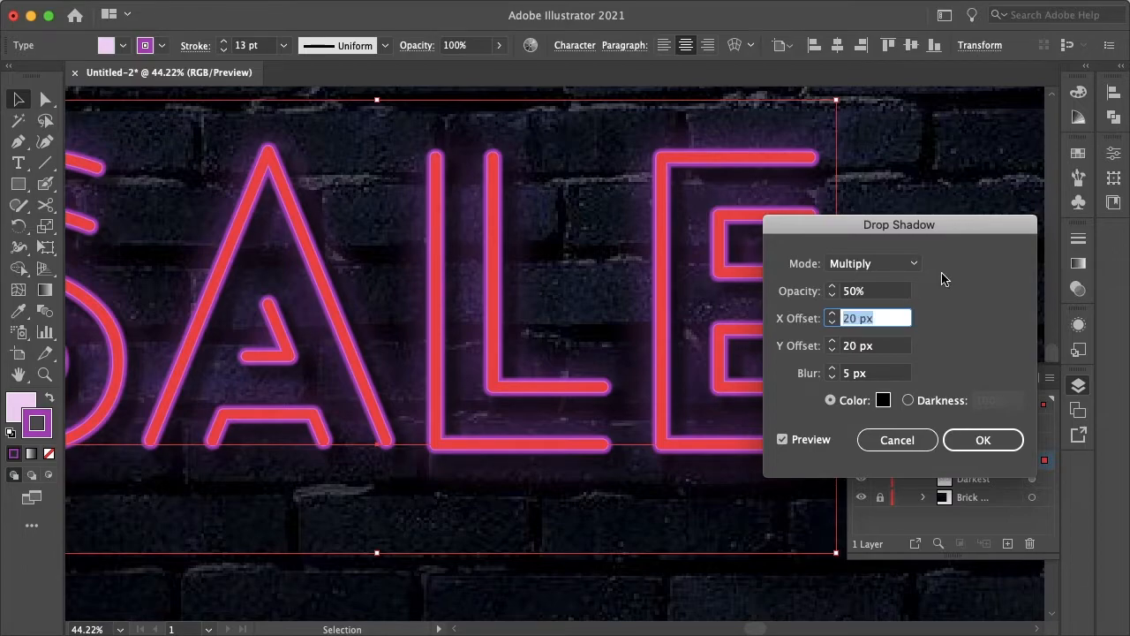
left_click(983, 439)
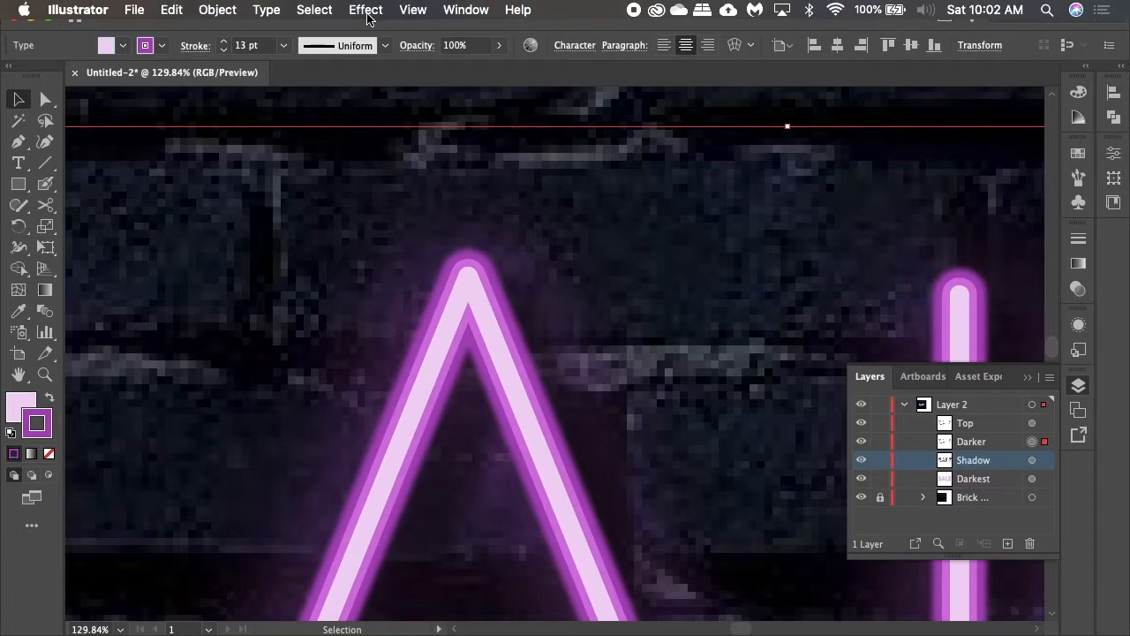
Give the Top SALE copy a 4-pixel Gaussian Blur
left_click(364, 10)
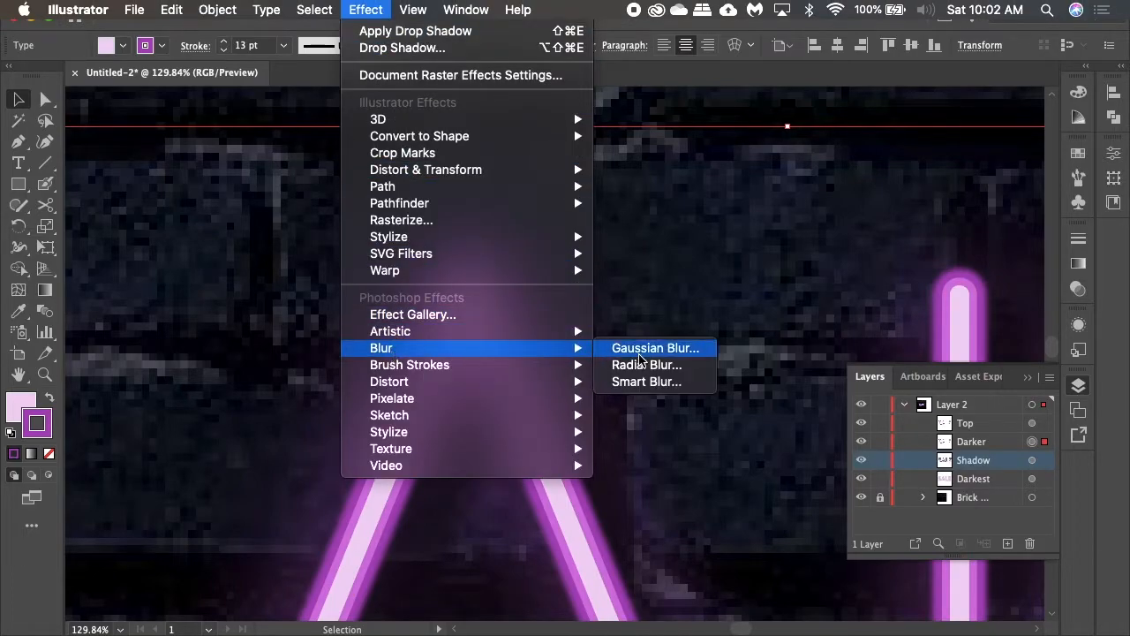
left_click(655, 347)
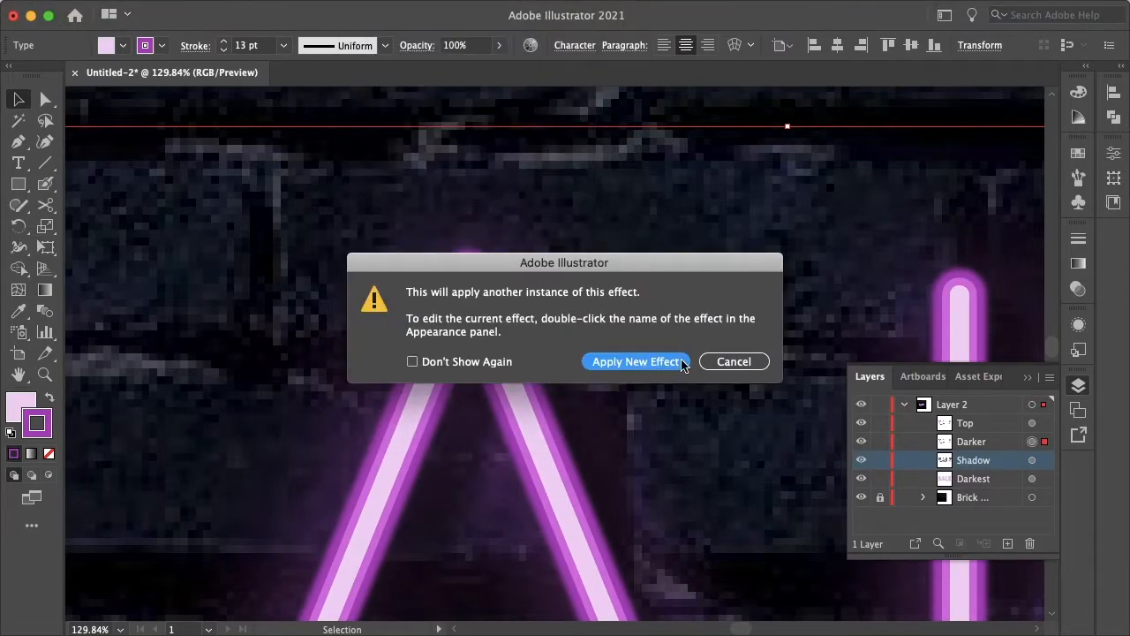
left_click(635, 361)
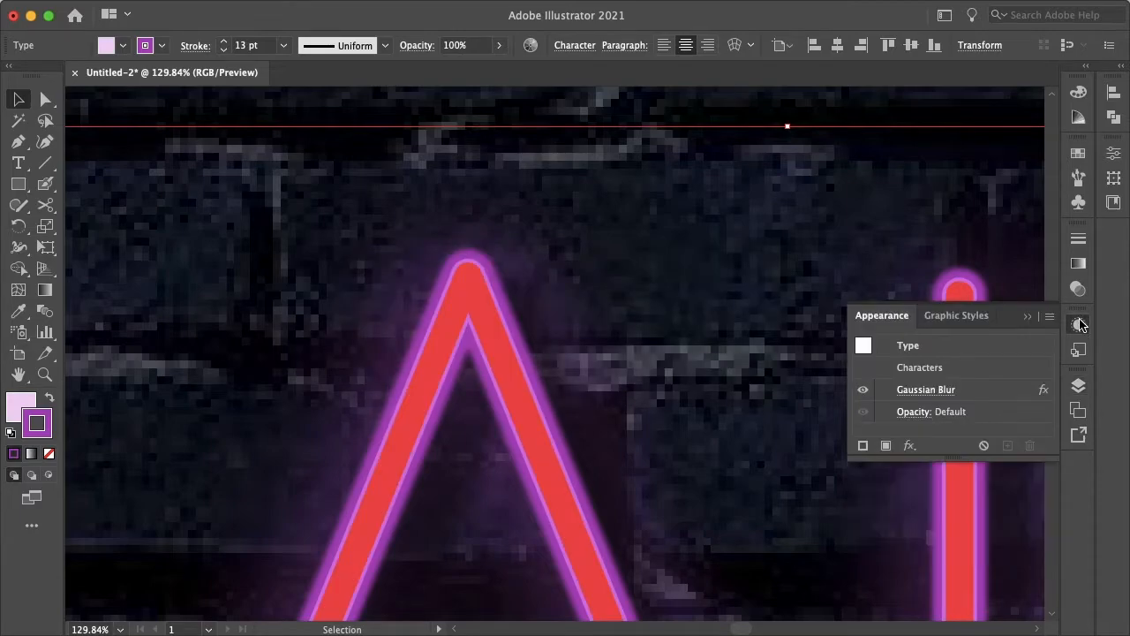
mouse_move(947, 394)
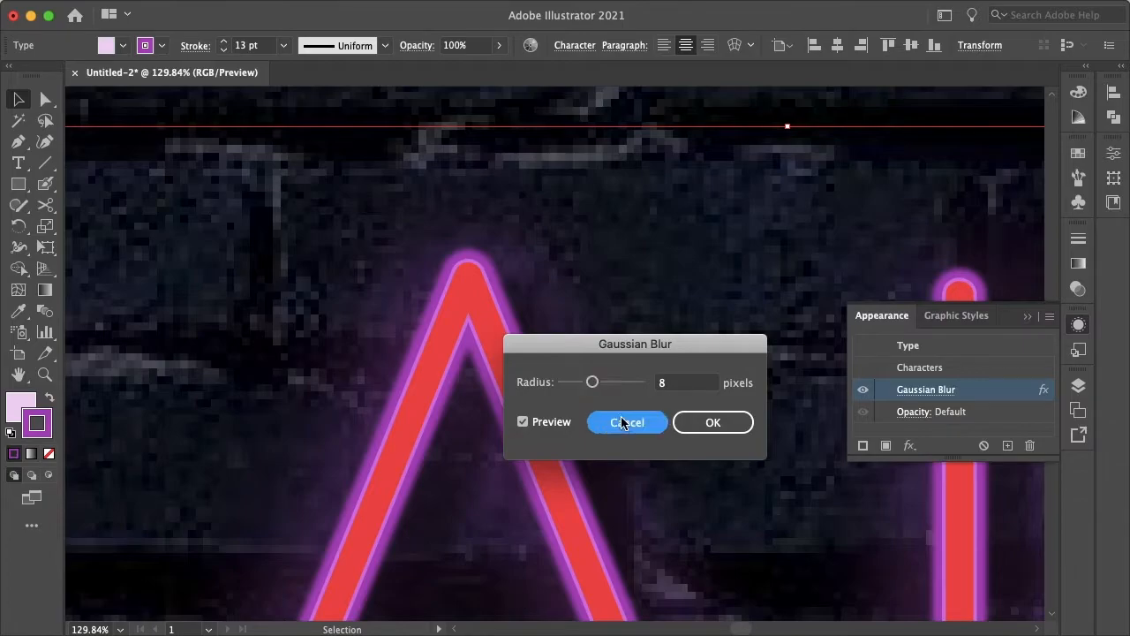
left_click(626, 422)
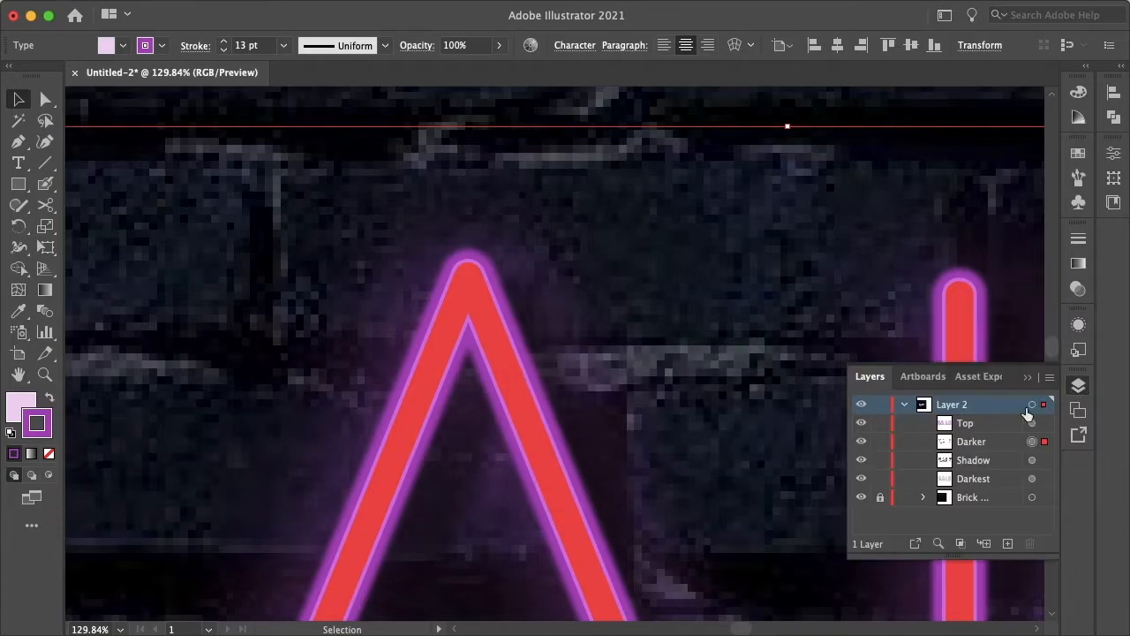
left_click(365, 10)
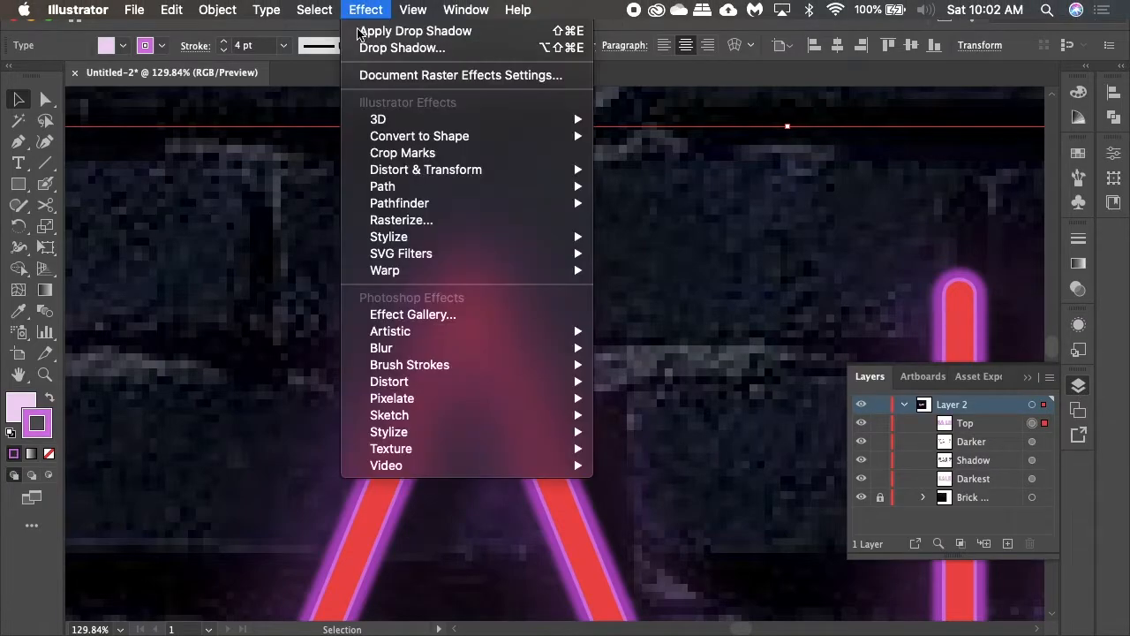
mouse_move(382, 347)
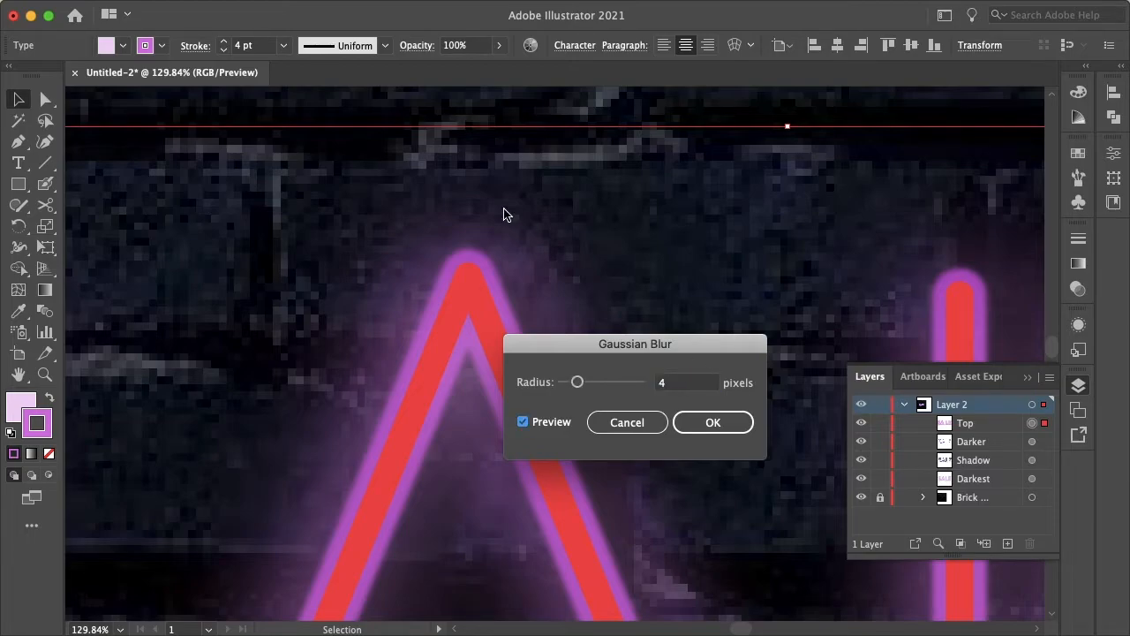
left_click(712, 422)
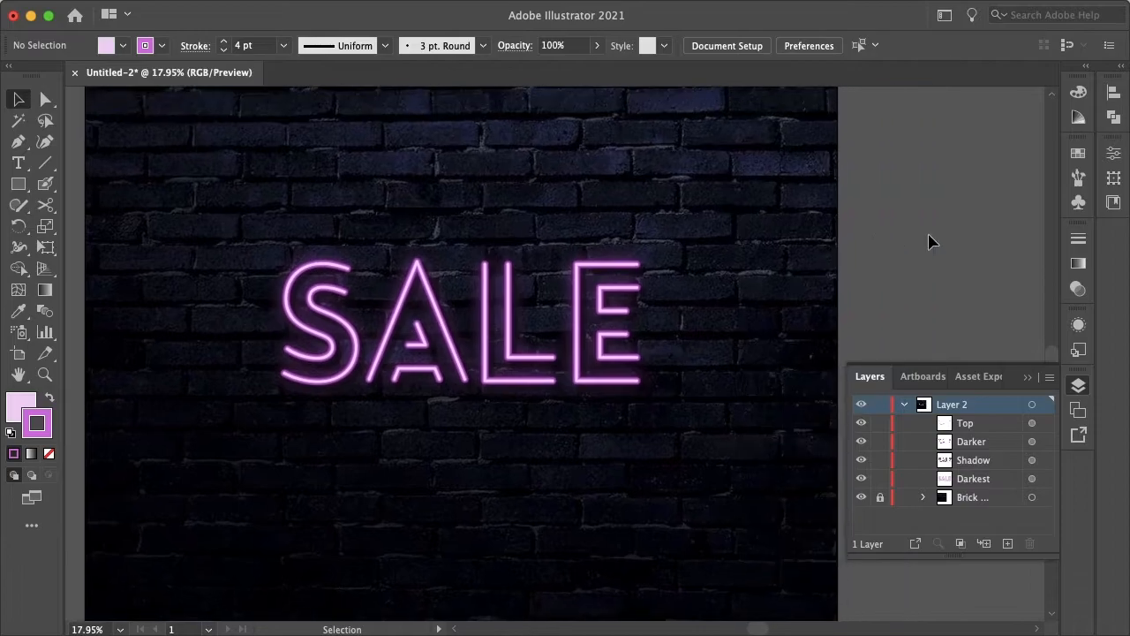
left_click(17, 161)
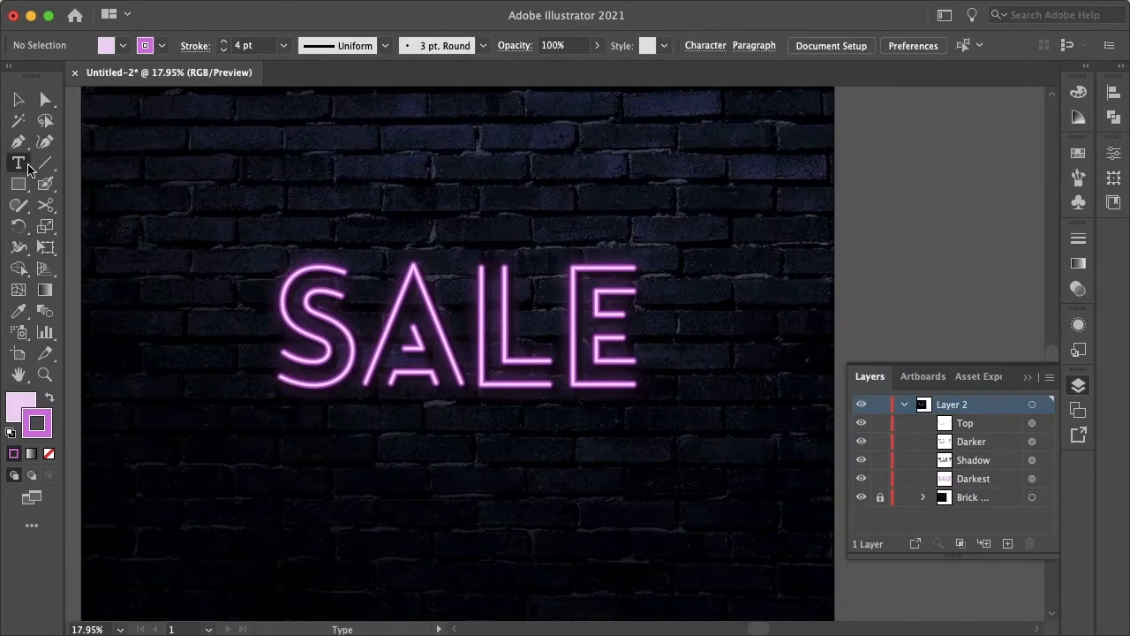